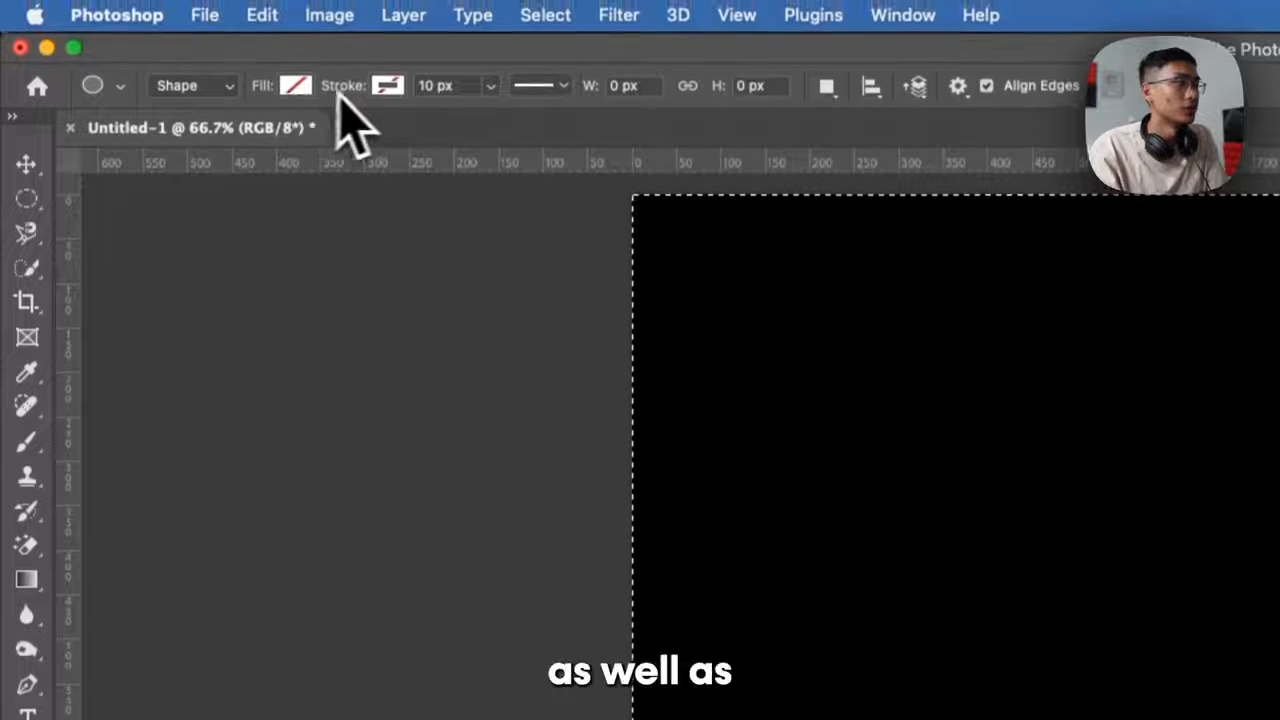
Set the stroke outline option for the unfilled circle shape.
click(295, 85)
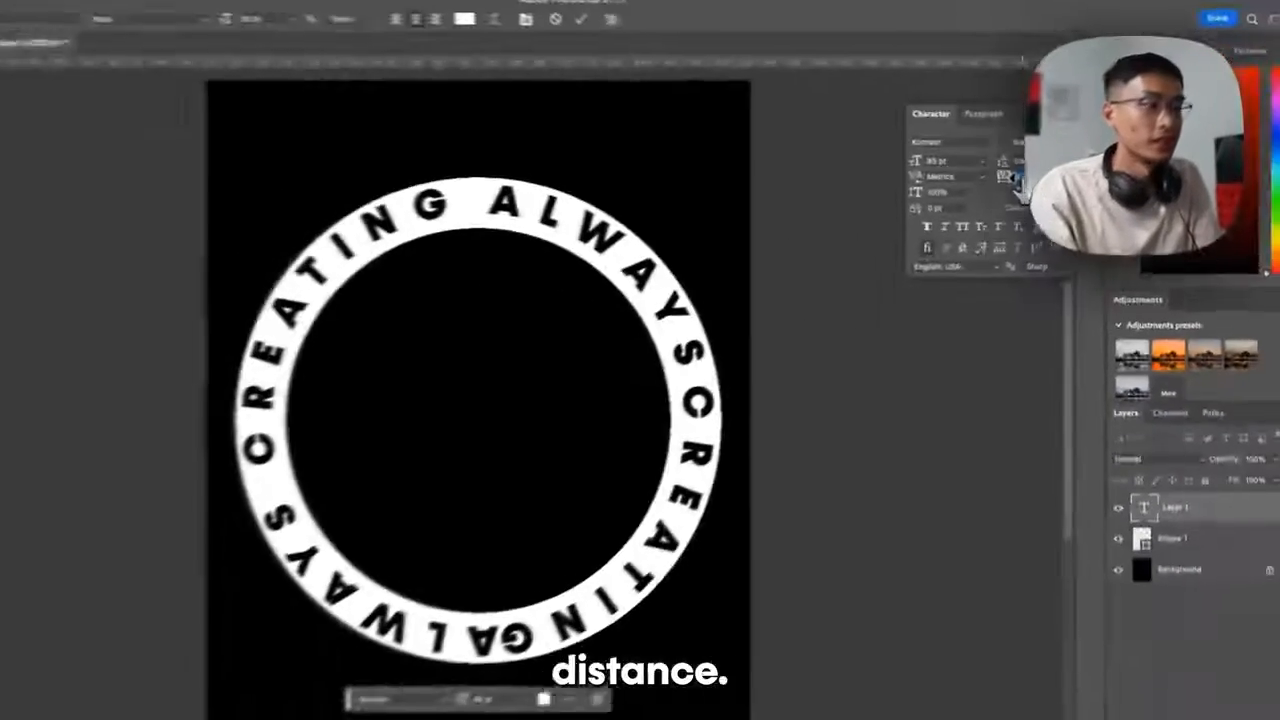
Duplicate the 'ALWAYS CREATING' text layer and drag the copy's corner inward to shrink it.
right_click(1225, 555)
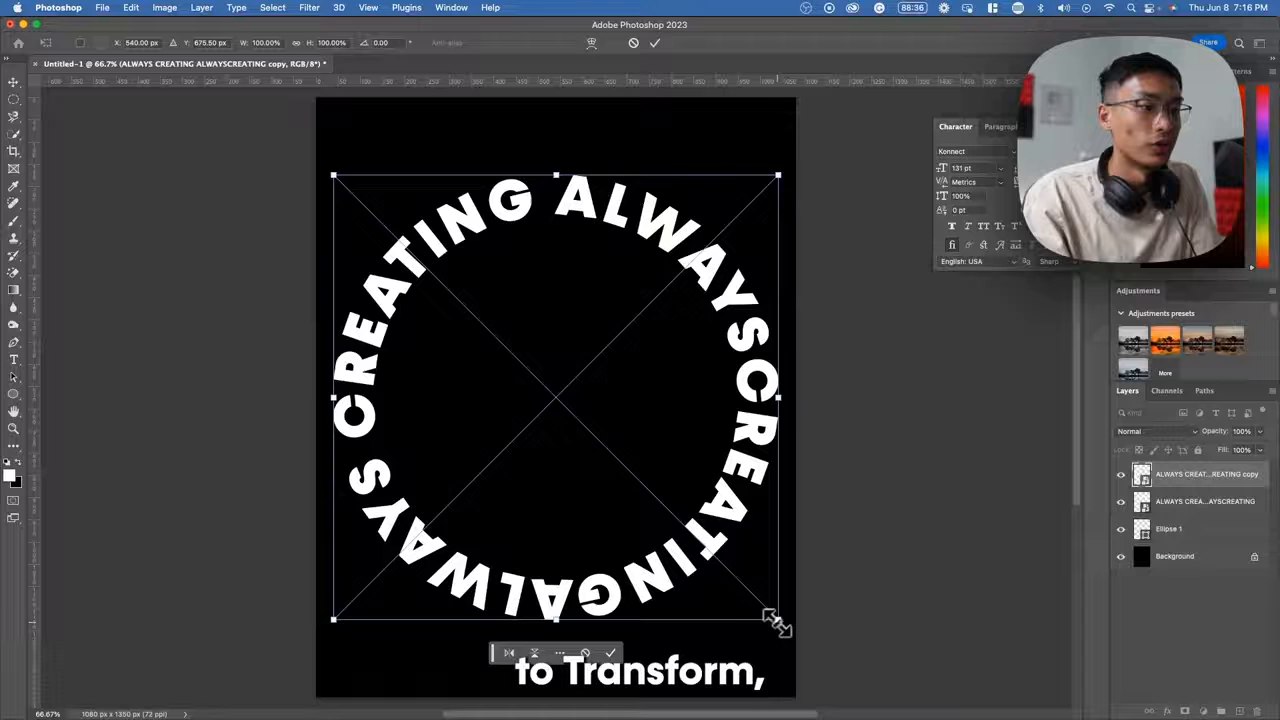
drag(777, 622, 735, 567)
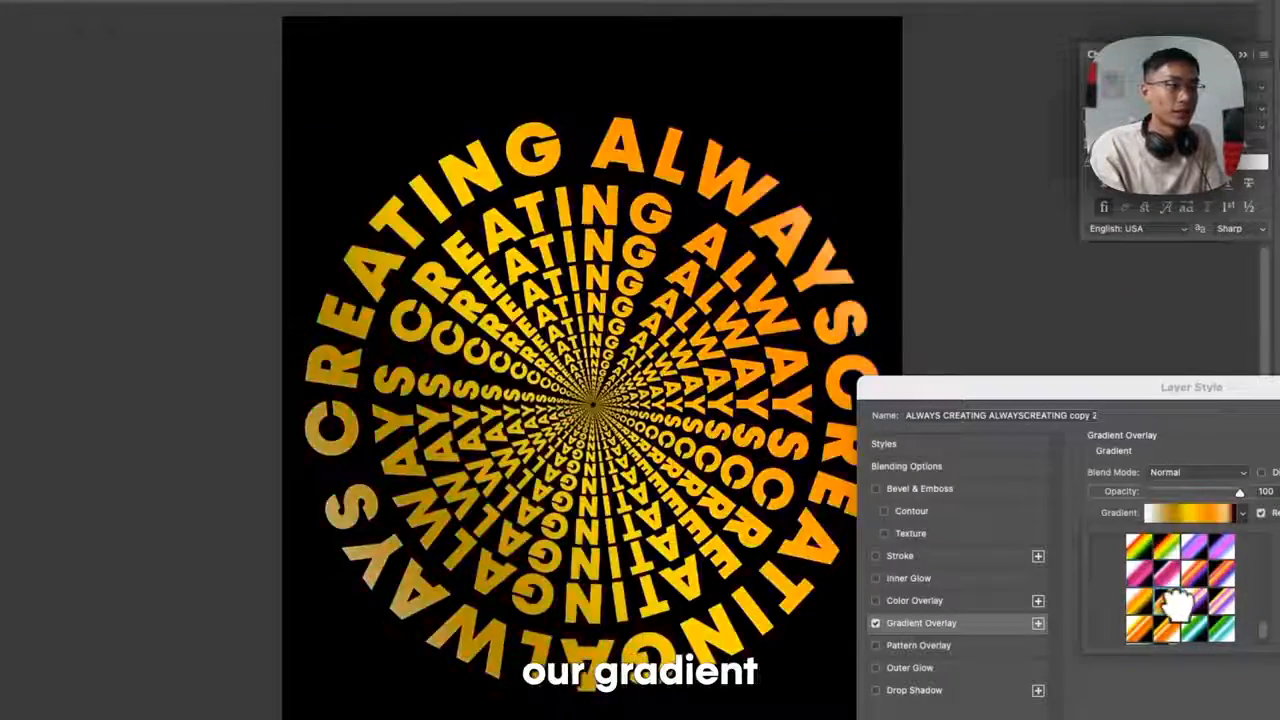
Open the Filter menu to look for a blur effect.
click(310, 14)
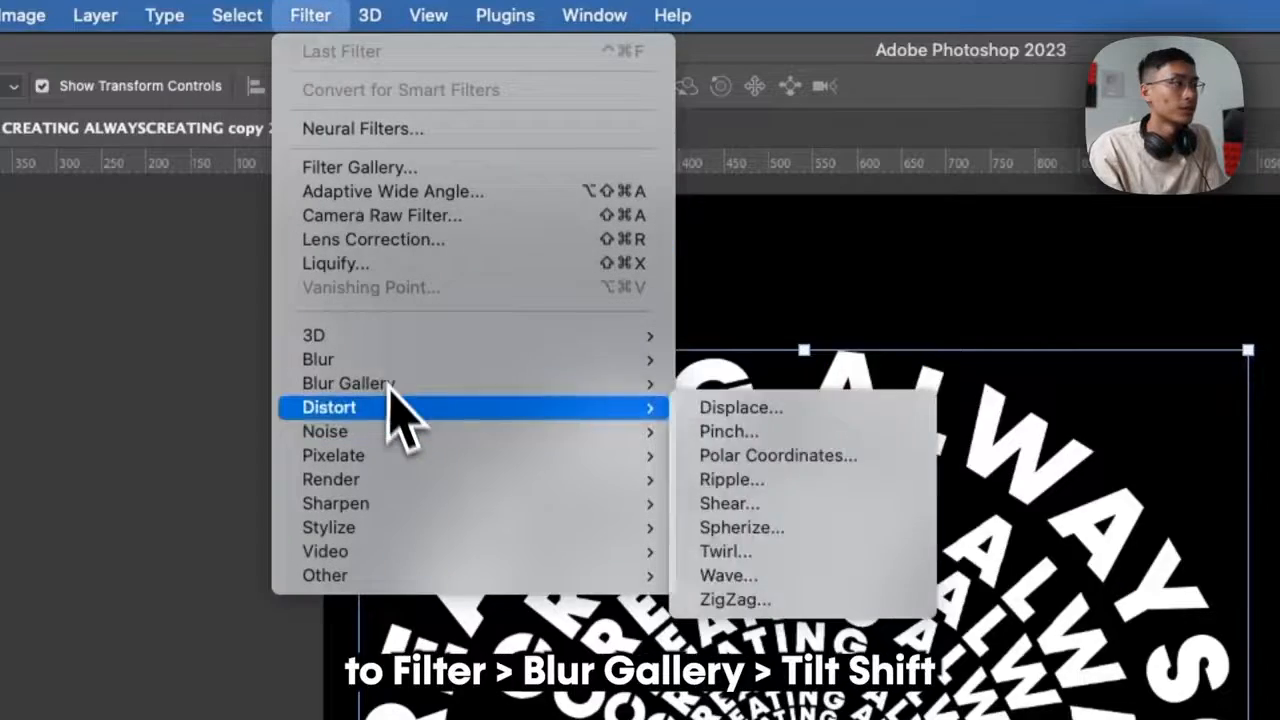